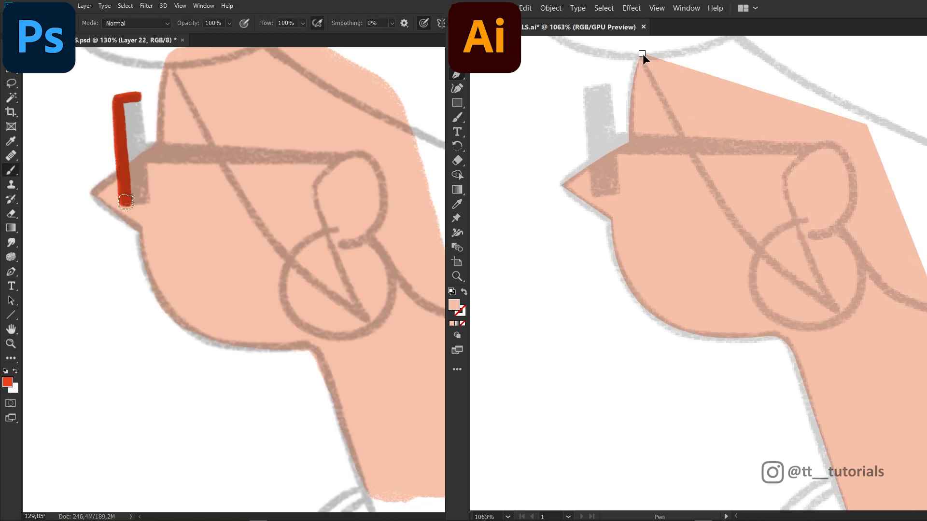
Step: Paint a shadow stroke along the glasses arm in Photoshop
{"action": "left_click_drag", "start_coordinate": [127, 199], "coordinate": [339, 158]}
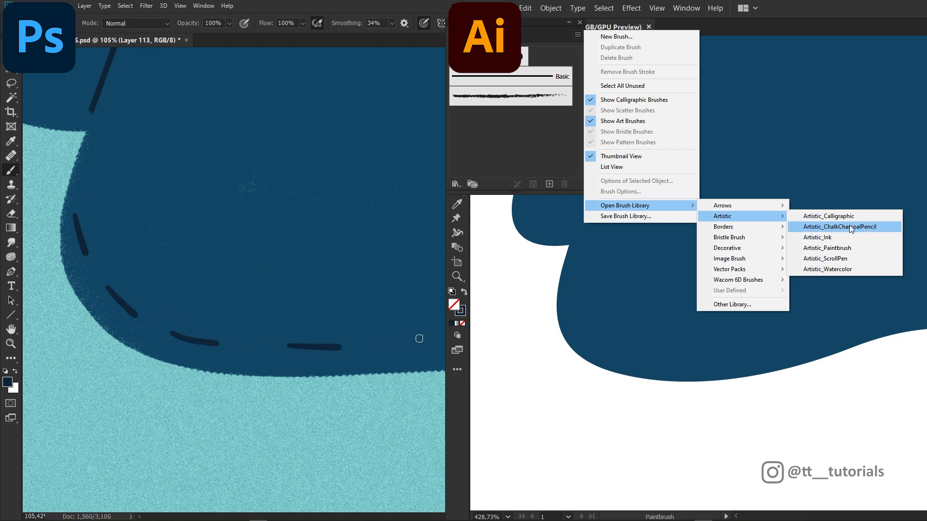
Step: Load the Artistic_ChalkCharcoalPencil brush library in Illustrator
{"action": "left_click", "coordinate": [844, 227]}
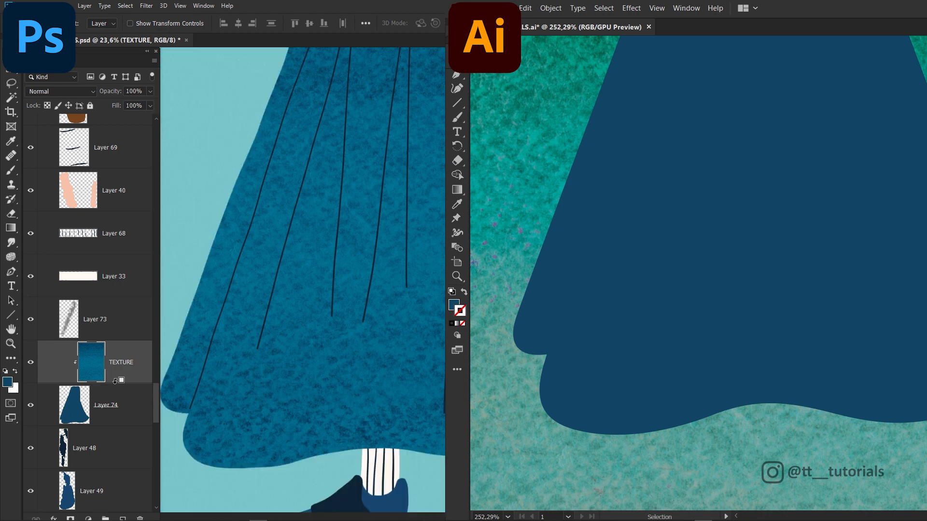
{"action": "mouse_move", "coordinate": [117, 386]}
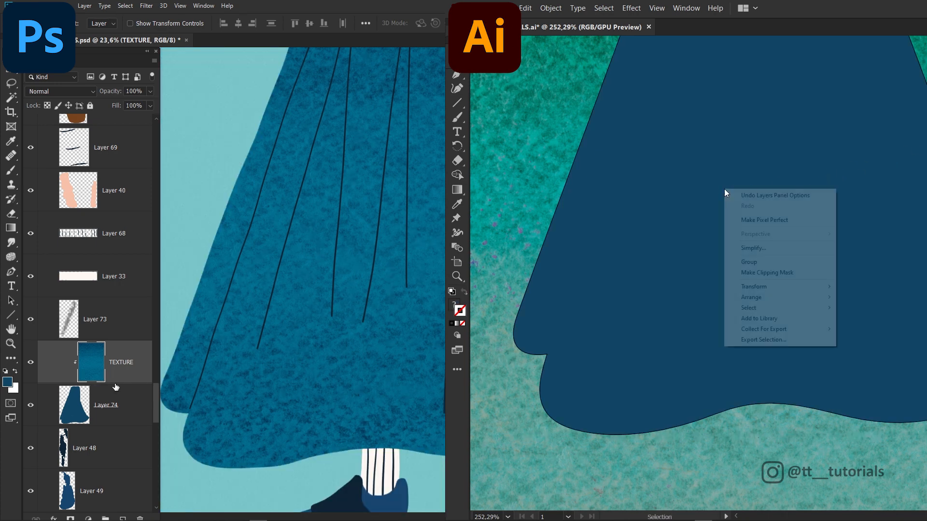
{"action": "mouse_move", "coordinate": [762, 272]}
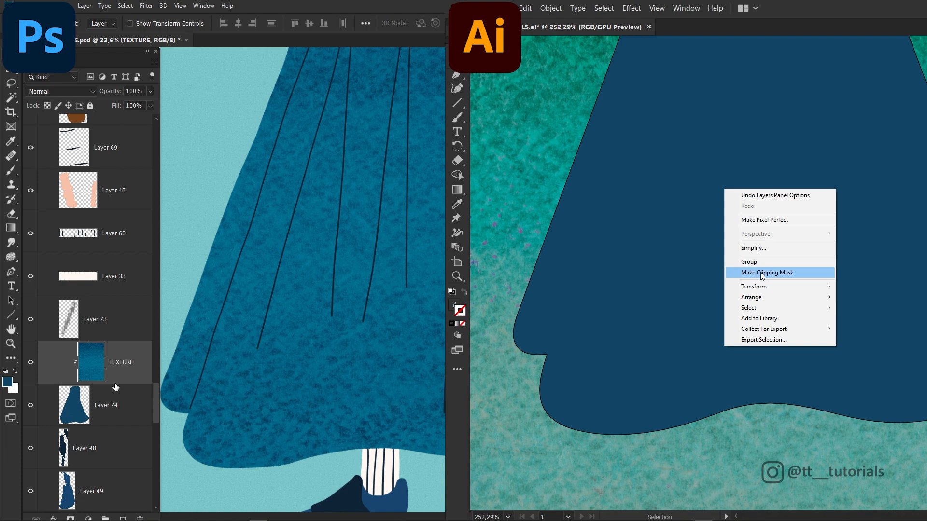
{"action": "mouse_move", "coordinate": [804, 276]}
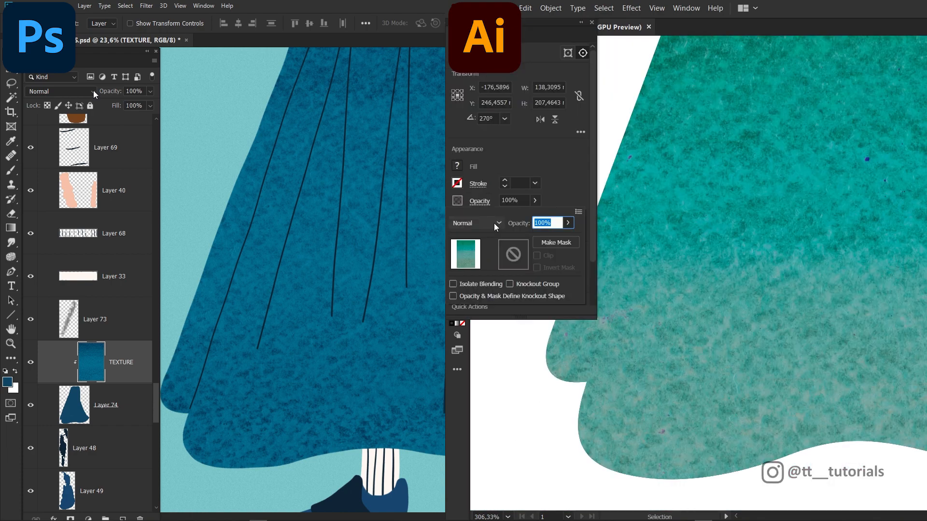
Step: Open the blending mode choices for the clipped texture
{"action": "left_click", "coordinate": [59, 91]}
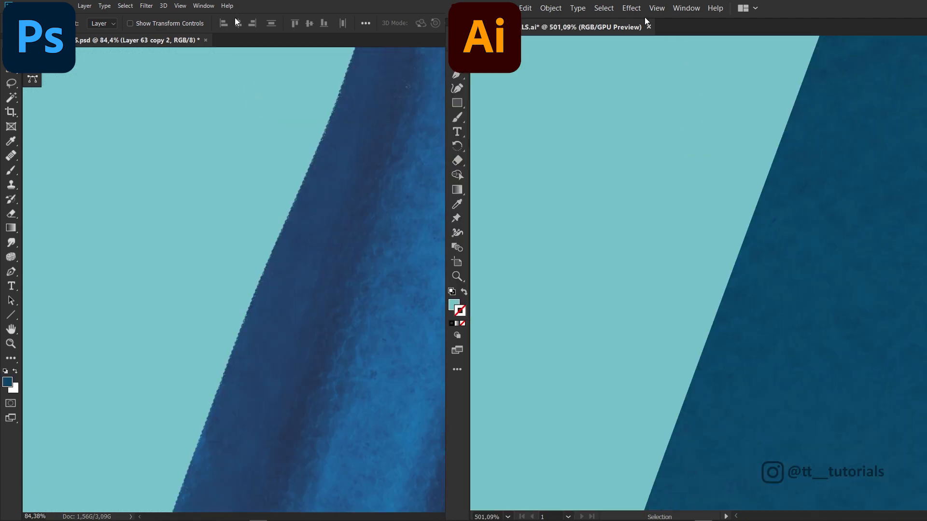
Step: Add Gaussian monochromatic noise to the light teal background in Photoshop
{"action": "left_click", "coordinate": [146, 5]}
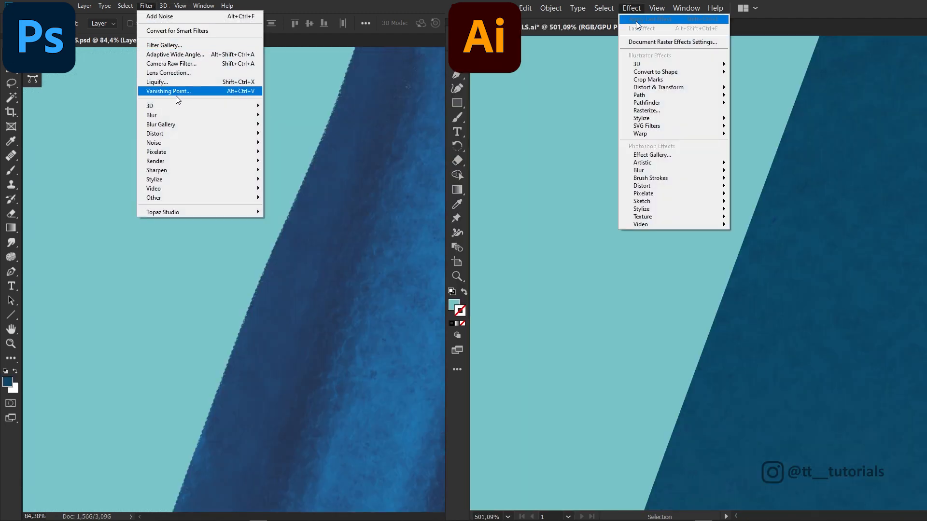
{"action": "mouse_move", "coordinate": [154, 142]}
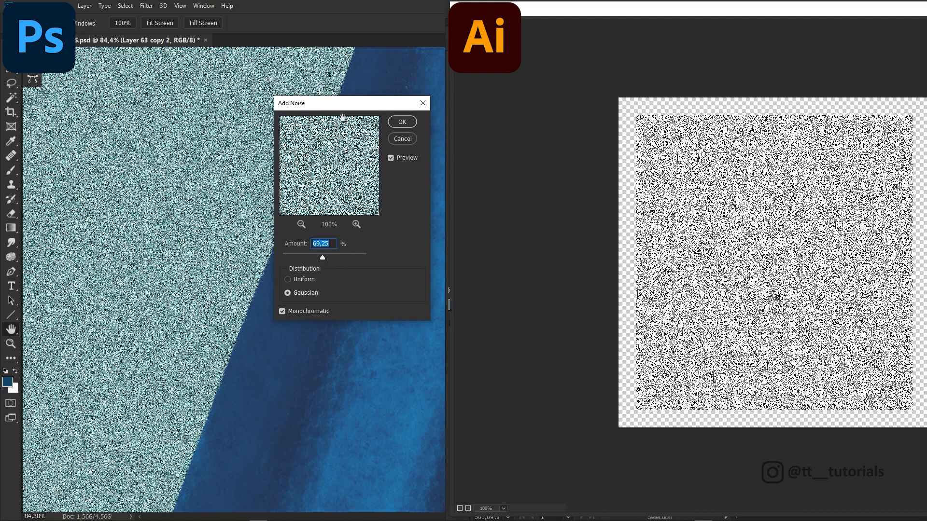
{"action": "left_click", "coordinate": [403, 122]}
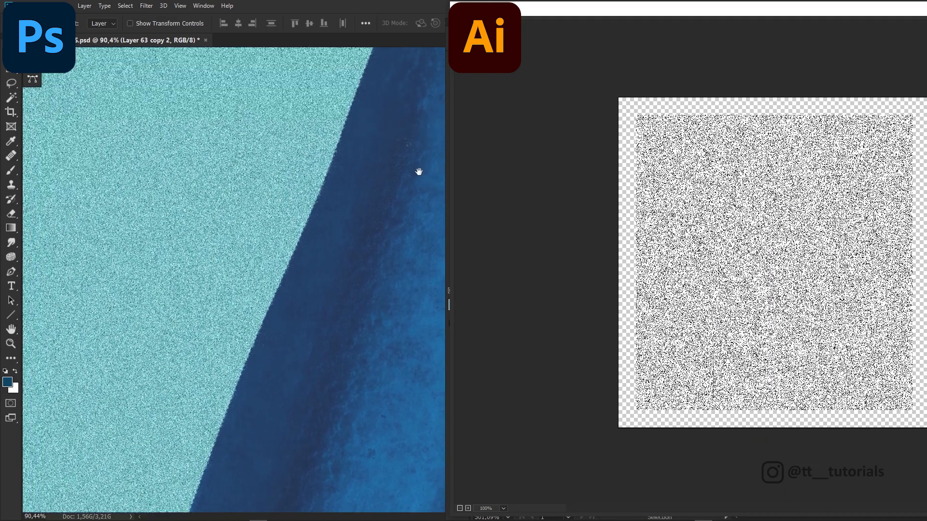